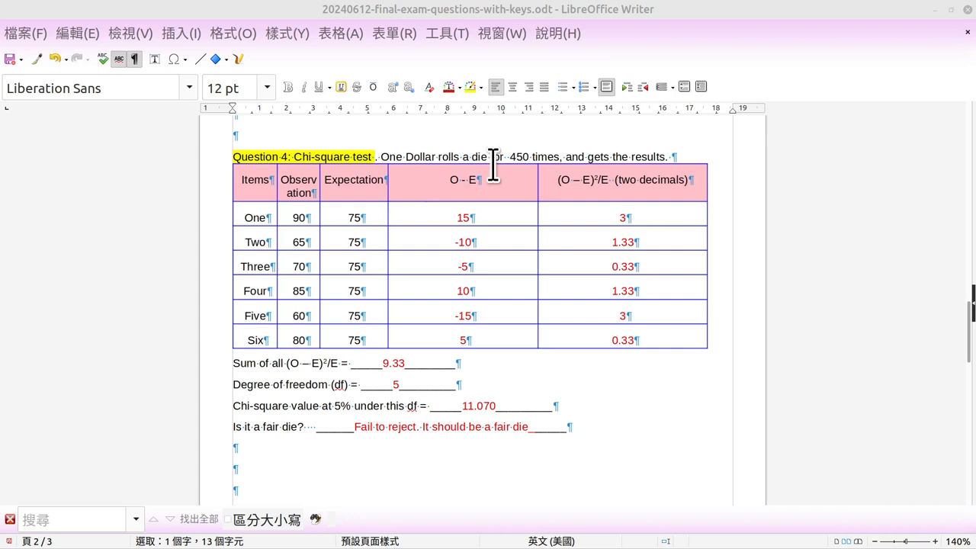
pyautogui.moveTo(484, 122)
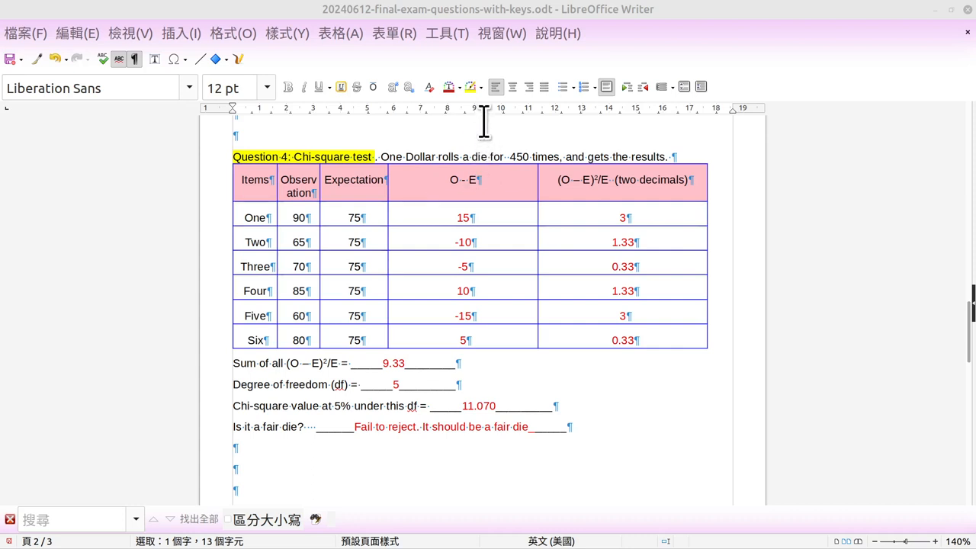
pyautogui.moveTo(635, 417)
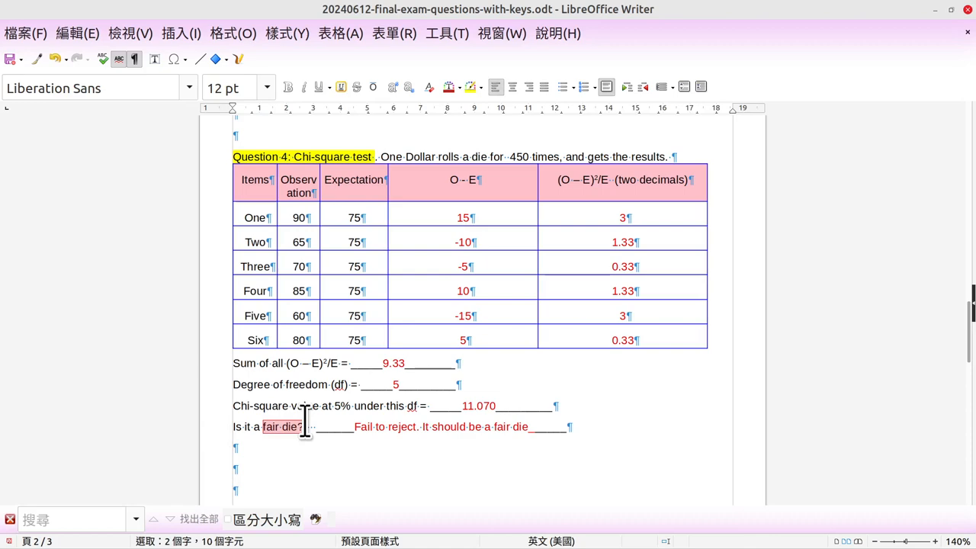
pyautogui.moveTo(964, 19)
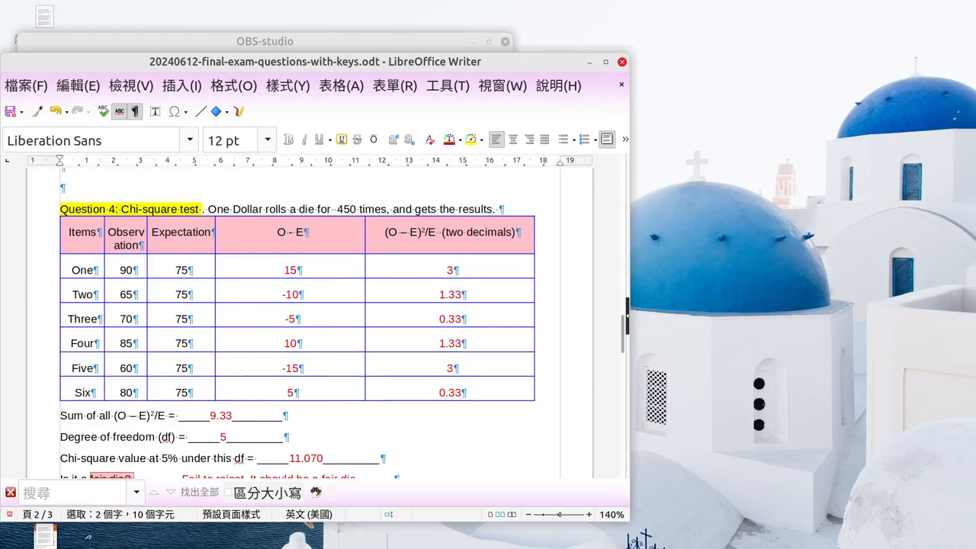
pyautogui.moveTo(328, 126)
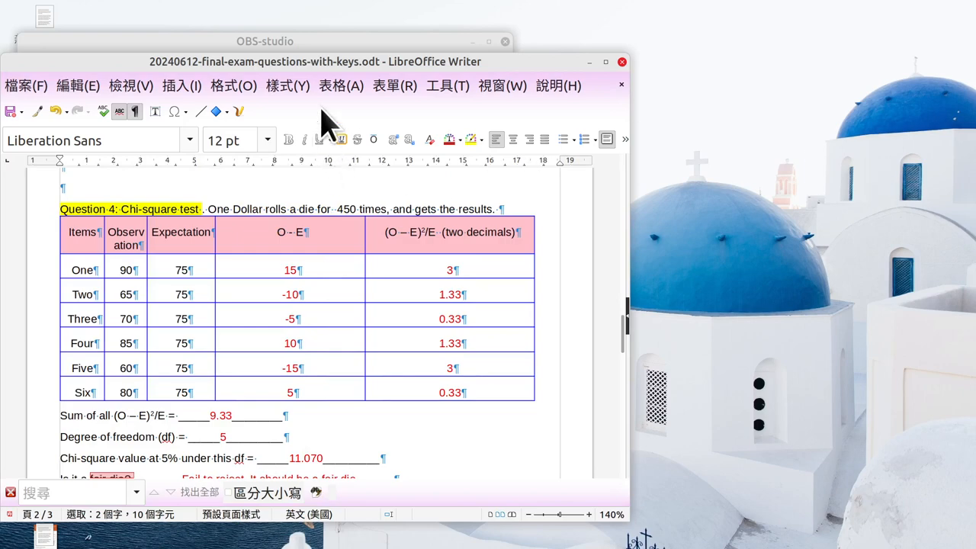
pyautogui.moveTo(431, 61)
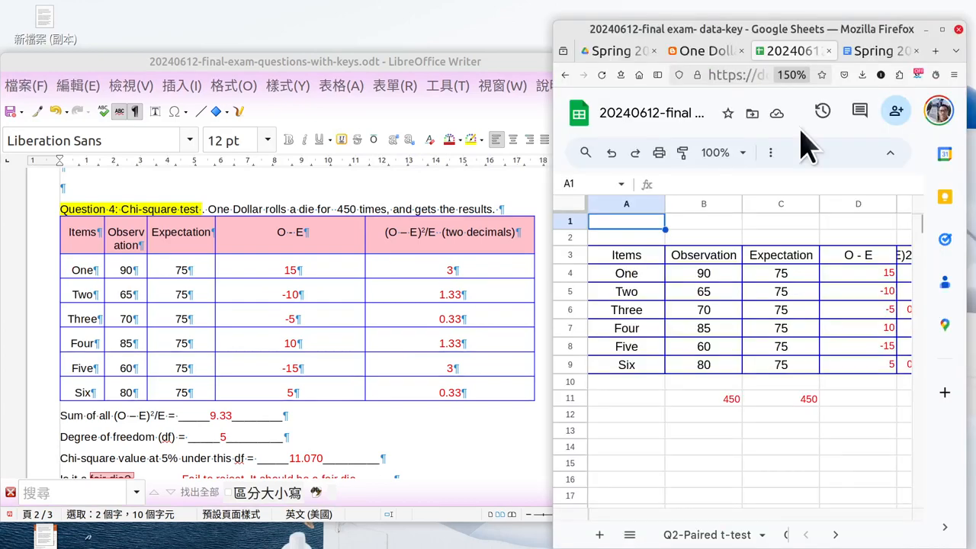
pyautogui.moveTo(846, 400)
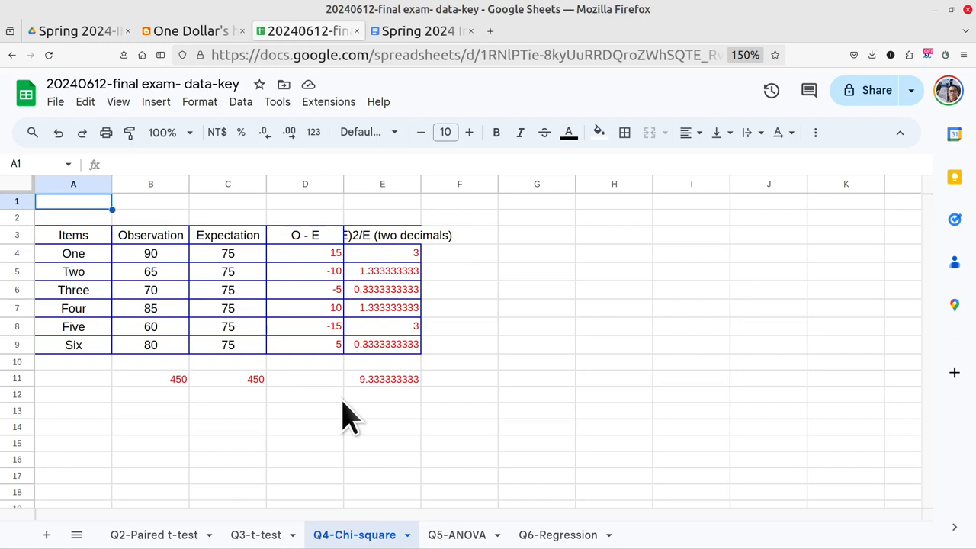
# Step: Switch to the Spring 2024 Introductory Statistics notes and scroll to the chi-square goodness of fit section
pyautogui.click(421, 31)
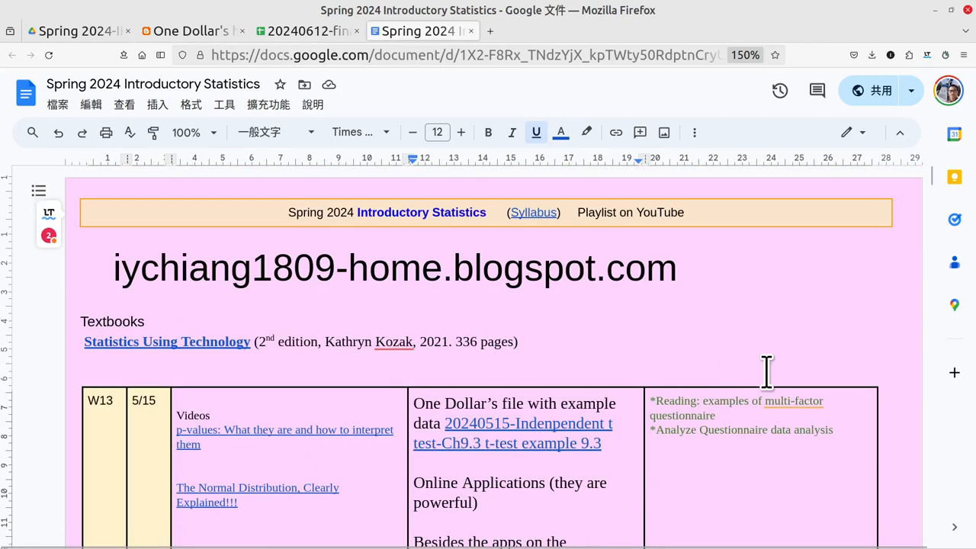
pyautogui.scroll(-3)
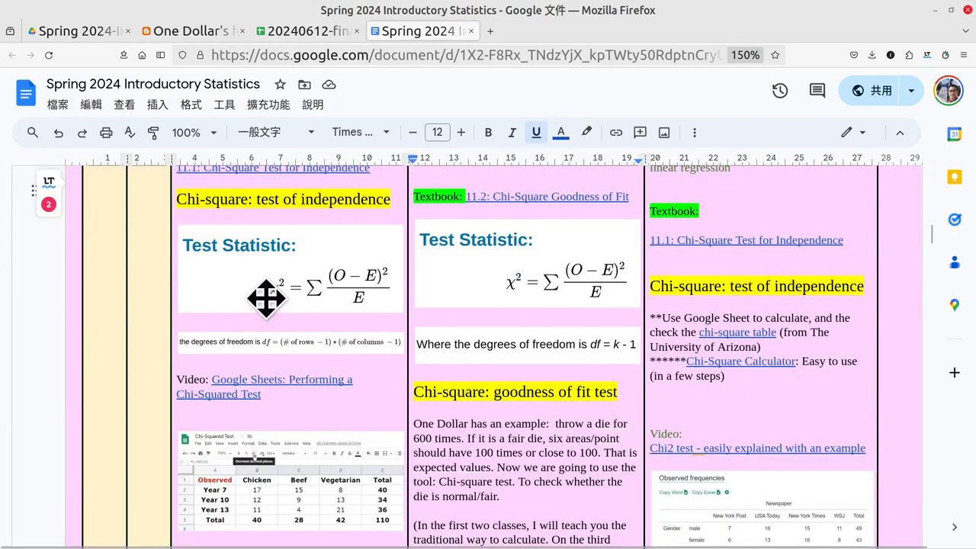
pyautogui.moveTo(305, 310)
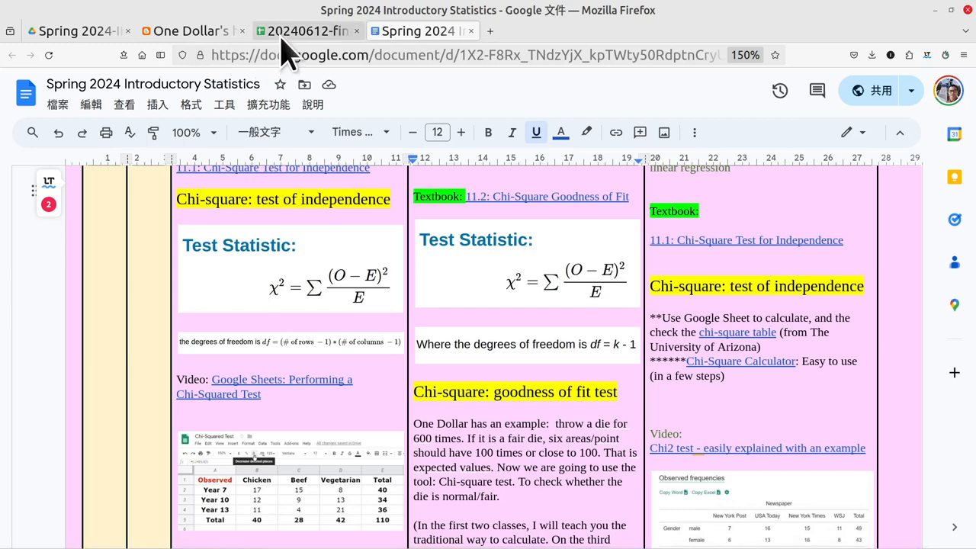
# Step: Review the O − E column and face One's observed and expected counts in the sheet
pyautogui.click(304, 31)
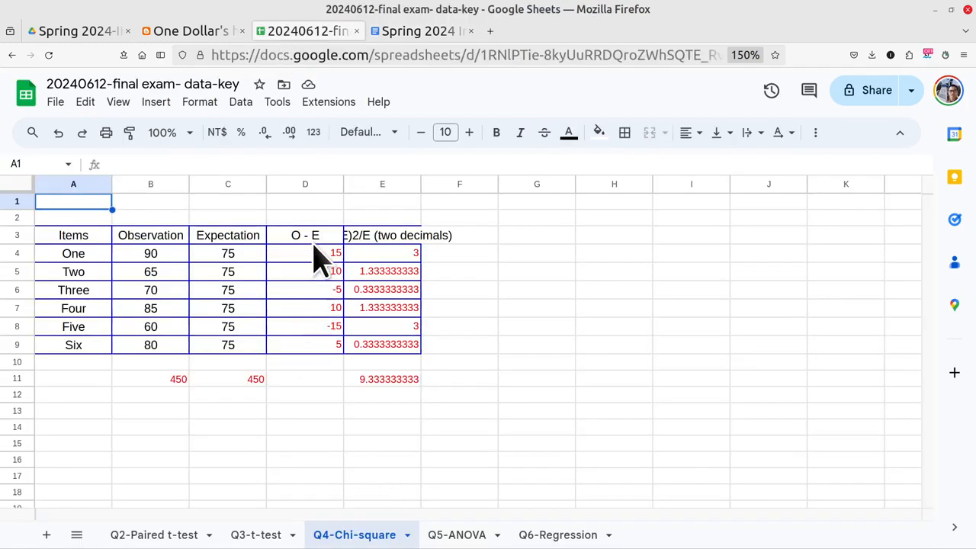
pyautogui.click(304, 234)
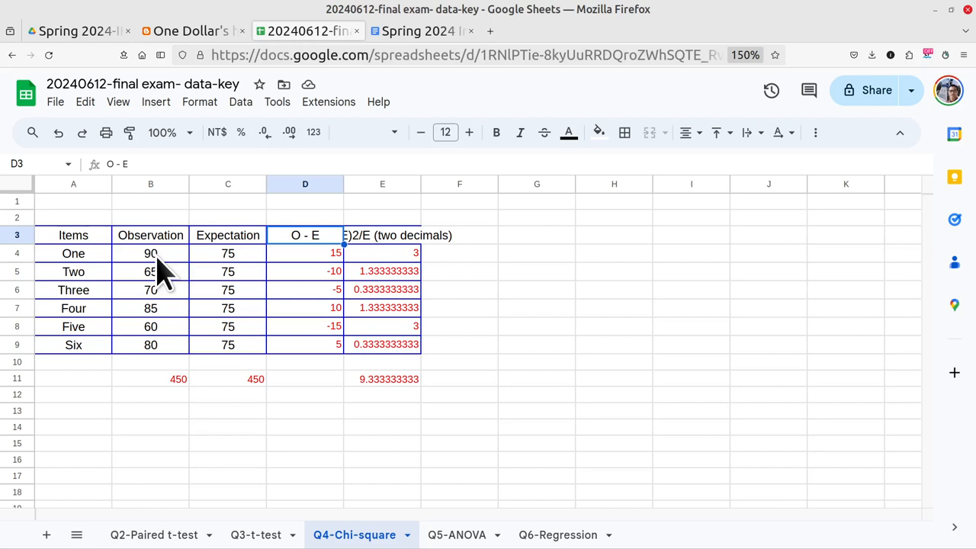
pyautogui.moveTo(297, 275)
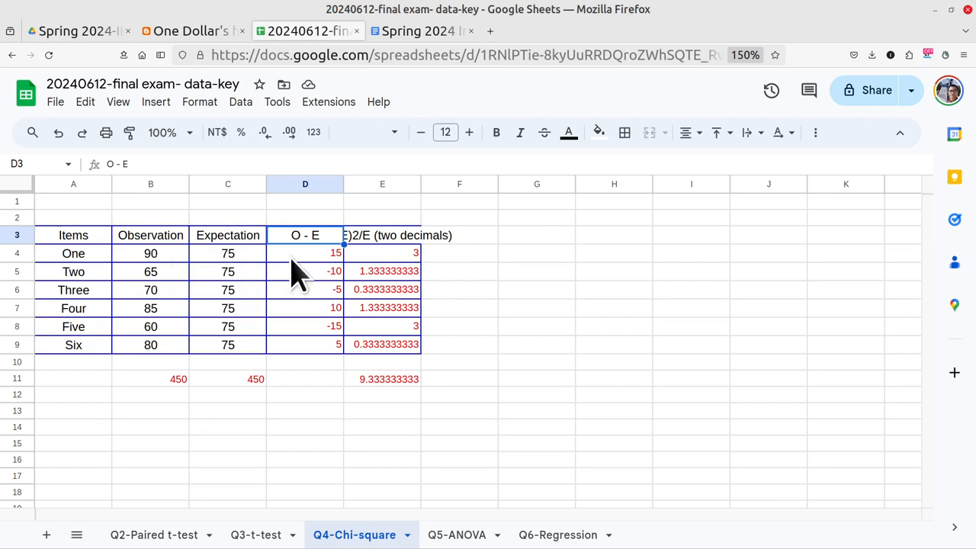
pyautogui.click(305, 252)
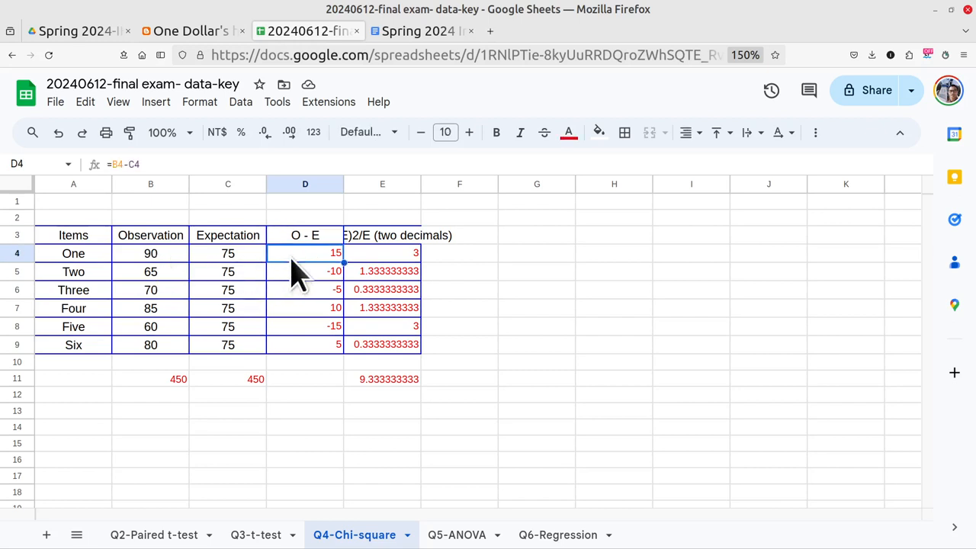
pyautogui.moveTo(217, 243)
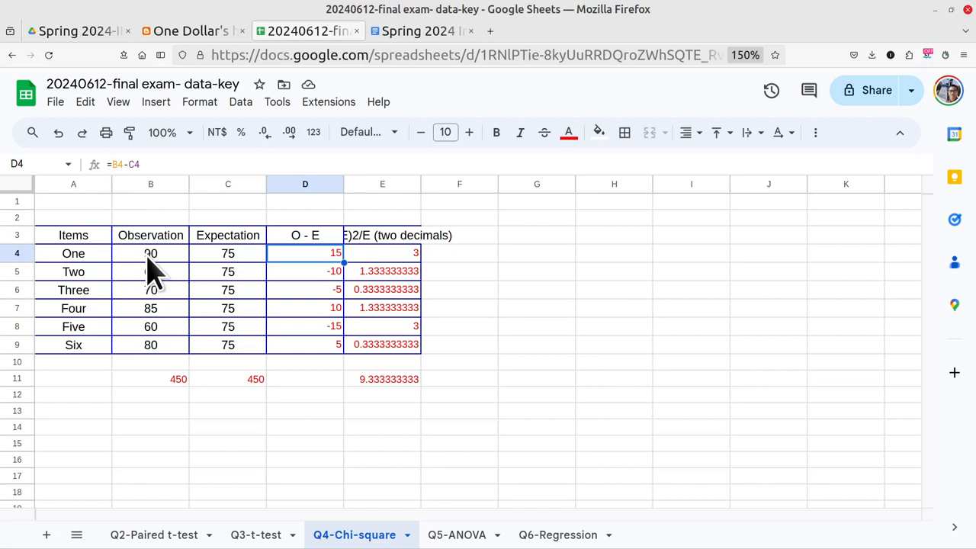
pyautogui.click(151, 253)
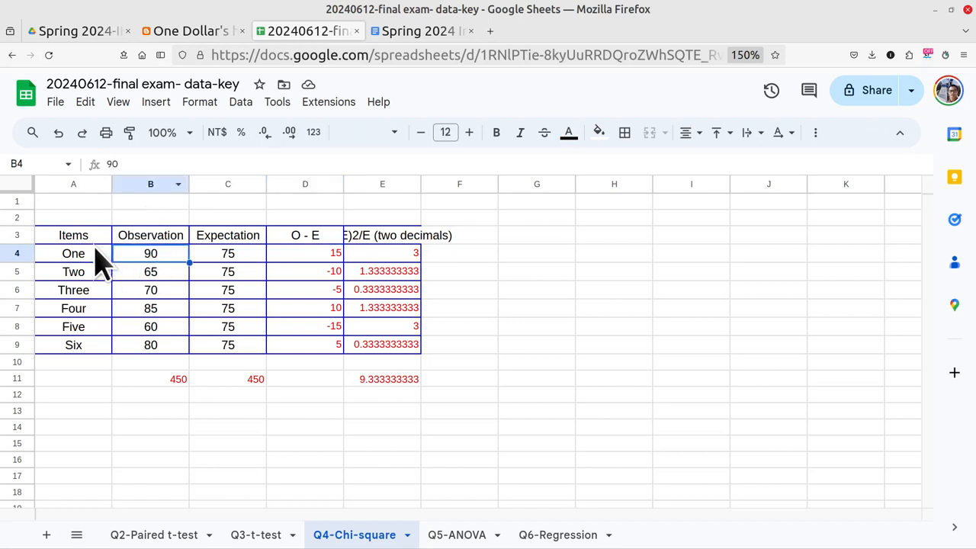
pyautogui.moveTo(225, 270)
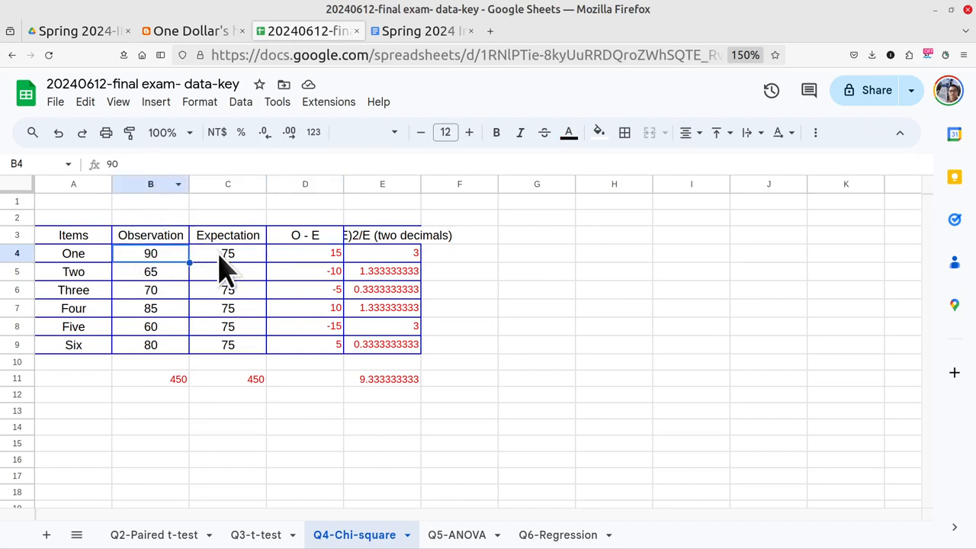
pyautogui.click(227, 253)
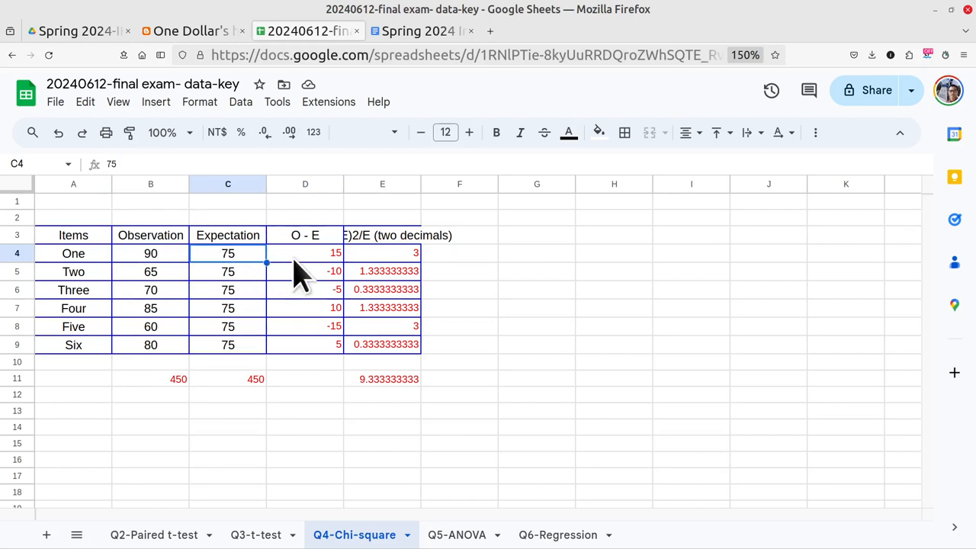
# Step: Confirm D4 computes =B4-C4 and fill the formula down to D9
pyautogui.click(305, 253)
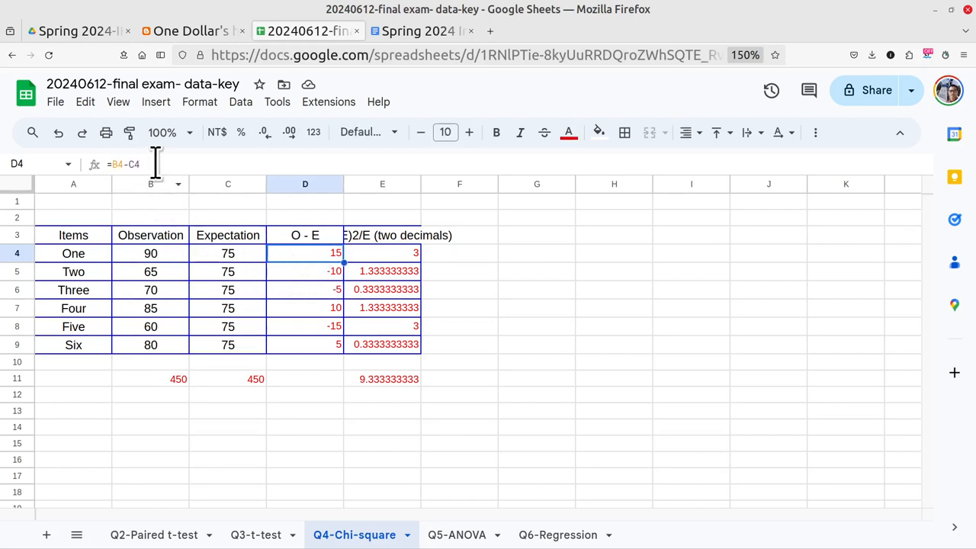
pyautogui.doubleClick(305, 252)
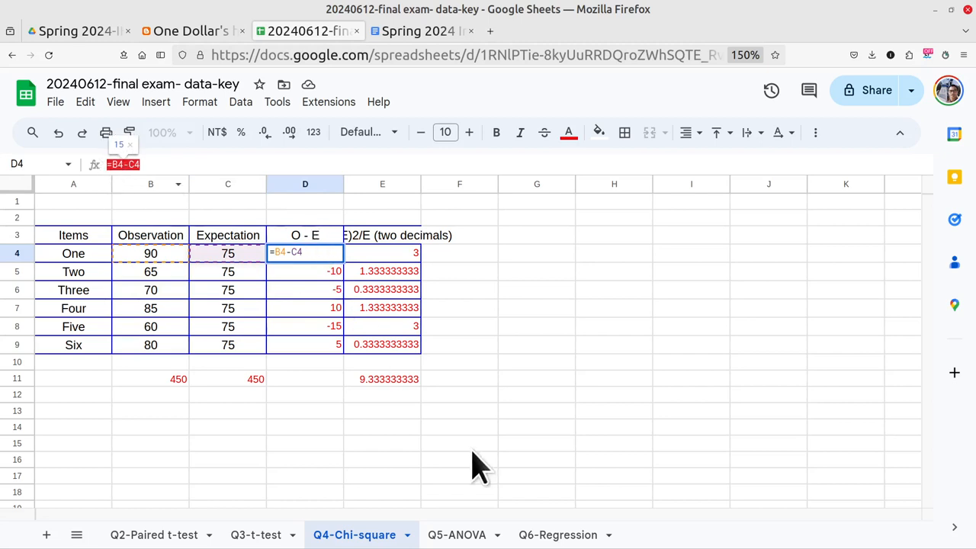
pyautogui.press('Return')
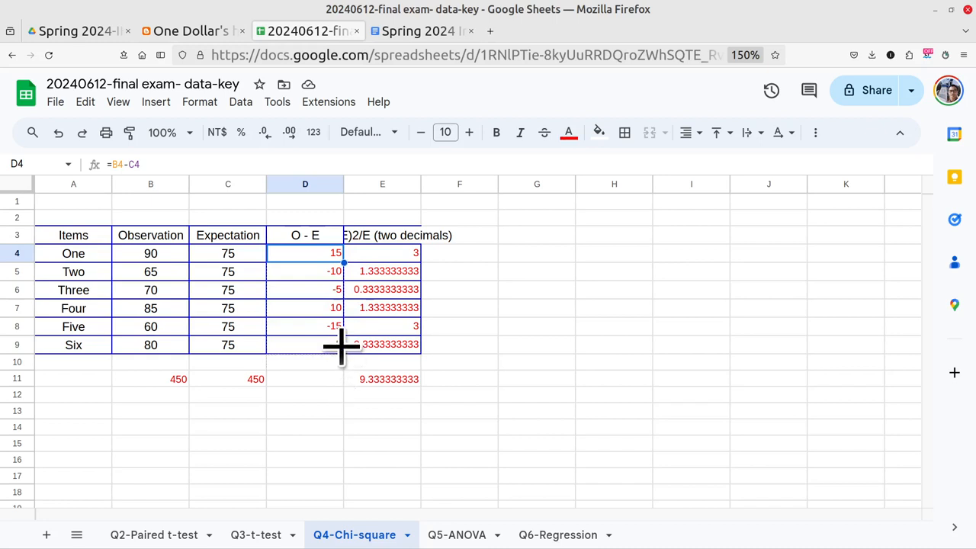
pyautogui.moveTo(343, 253); pyautogui.dragTo(343, 344)
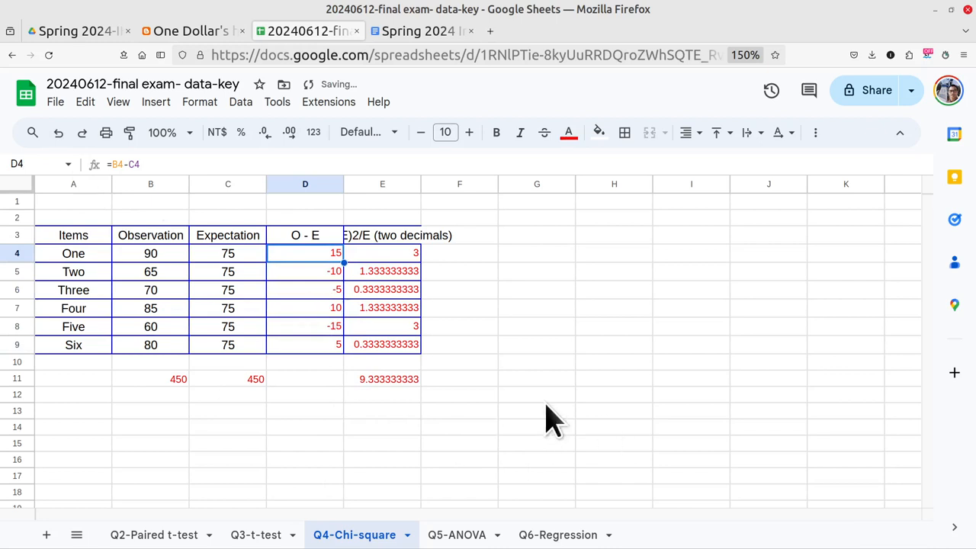
pyautogui.click(537, 394)
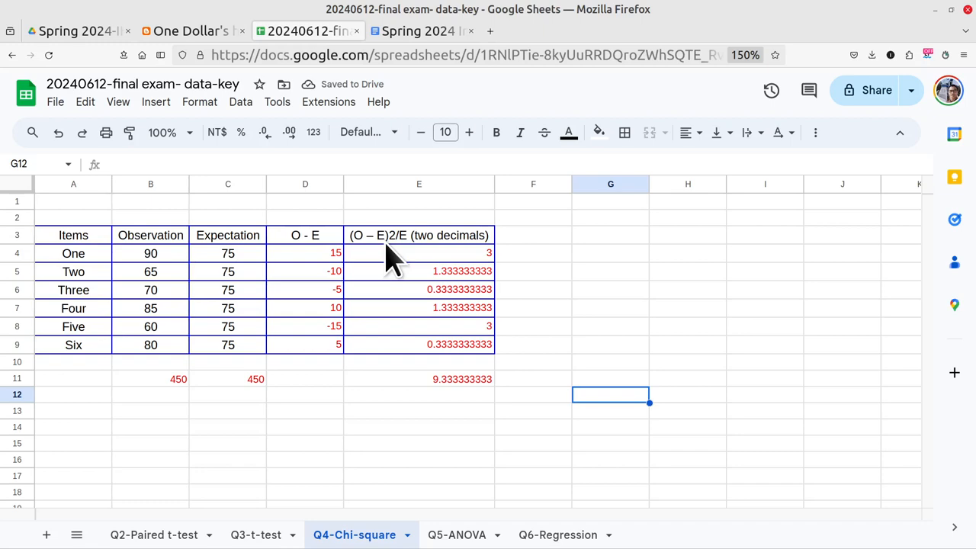
# Step: Return to the course notes showing the chi-square formula and die example
pyautogui.click(422, 31)
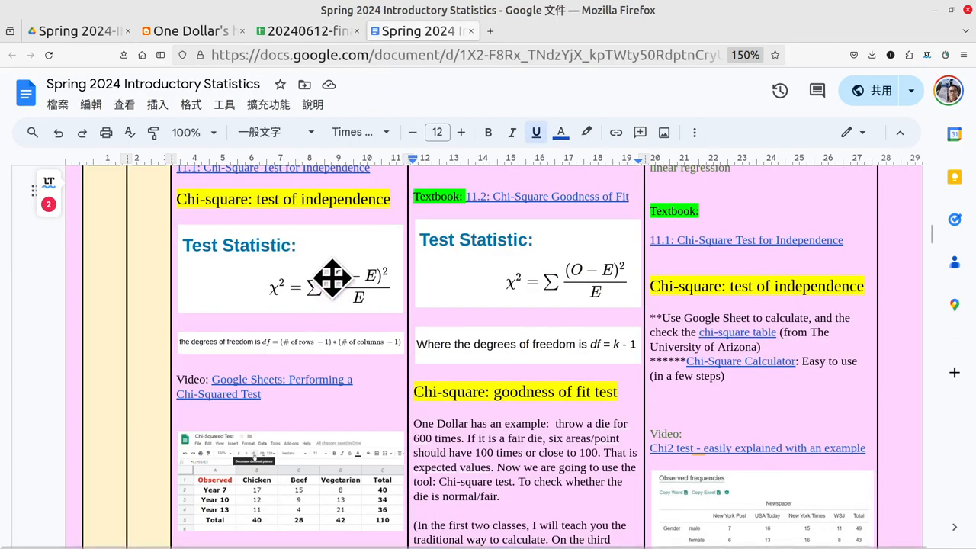
pyautogui.moveTo(343, 264)
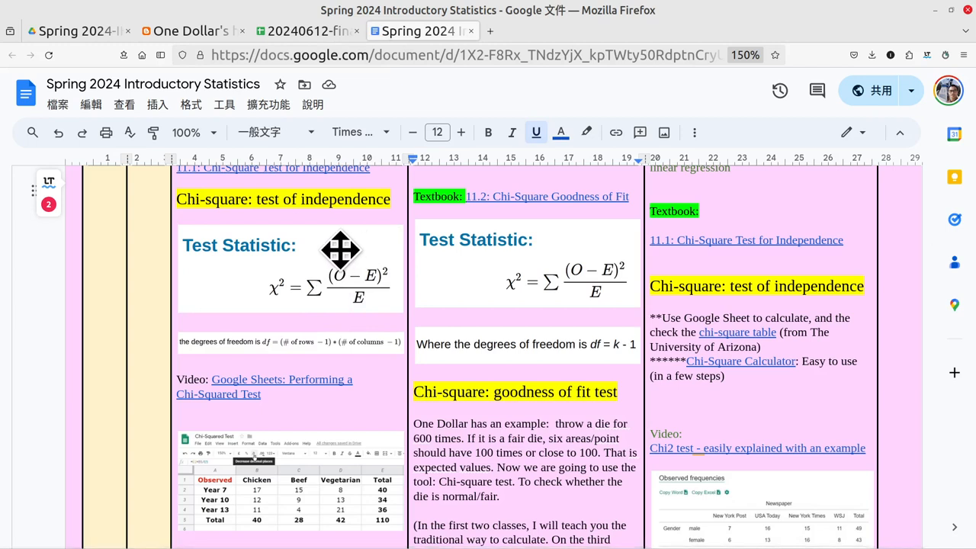
pyautogui.moveTo(394, 278)
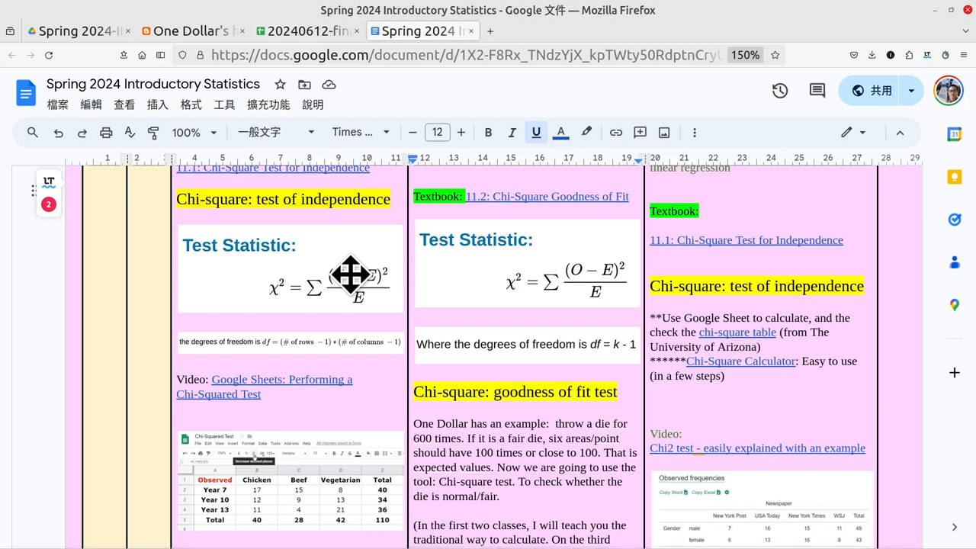
pyautogui.moveTo(360, 313)
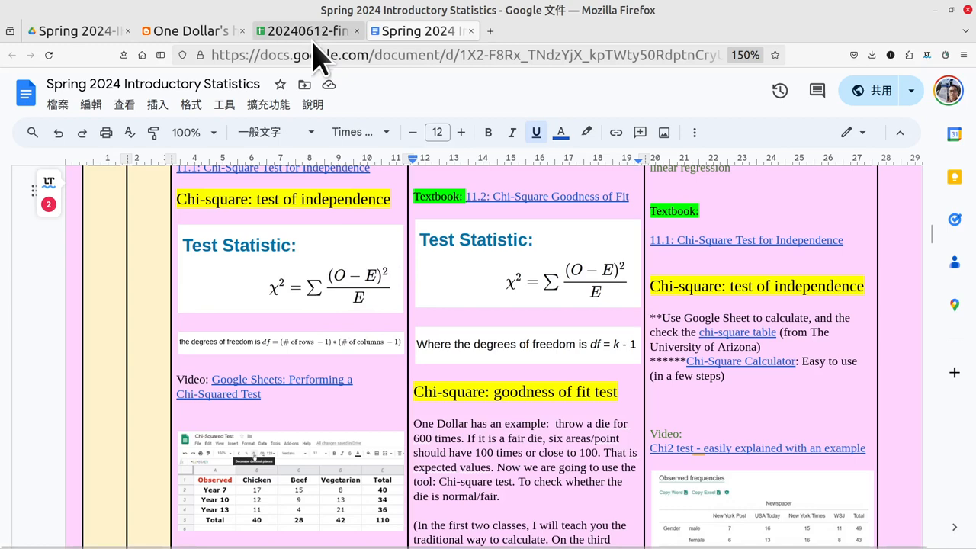
pyautogui.click(307, 31)
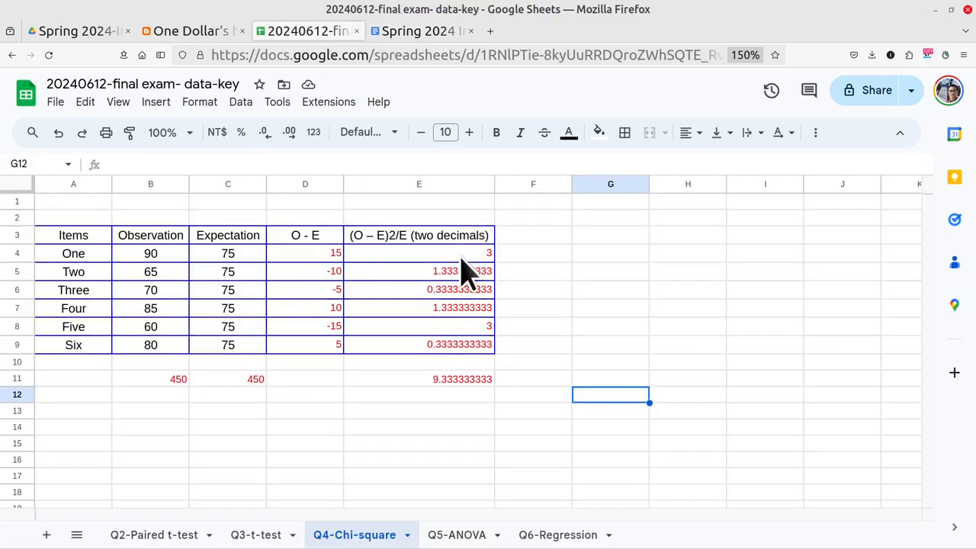
pyautogui.click(418, 252)
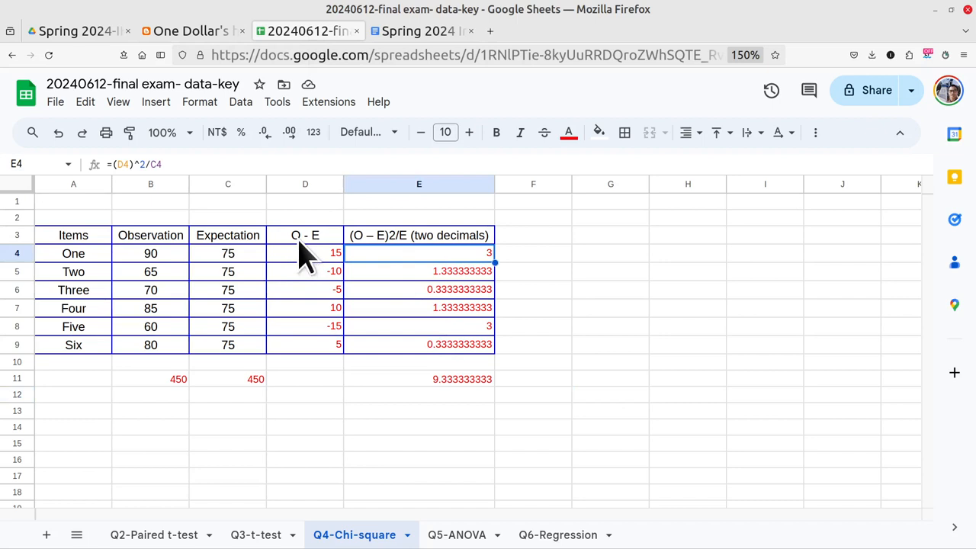
pyautogui.moveTo(308, 274)
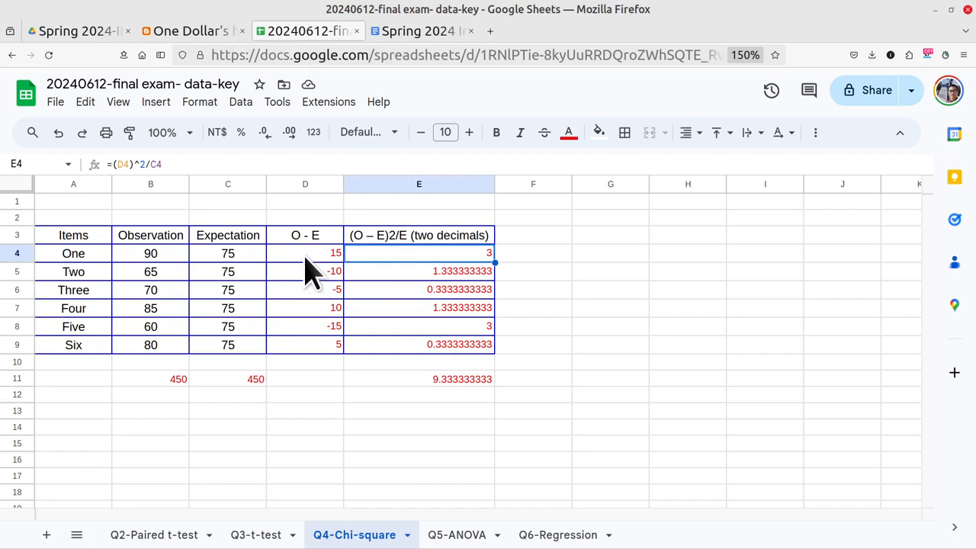
pyautogui.click(305, 252)
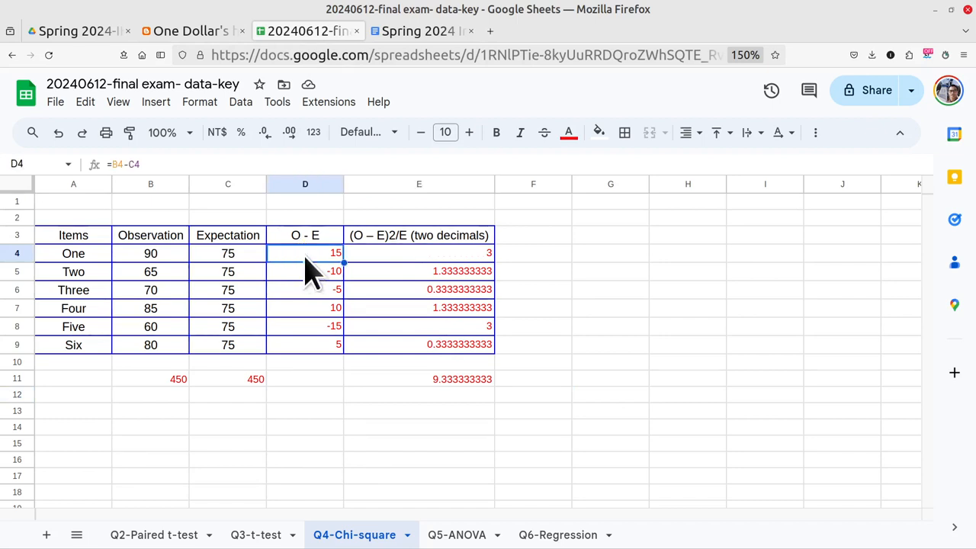
pyautogui.click(418, 252)
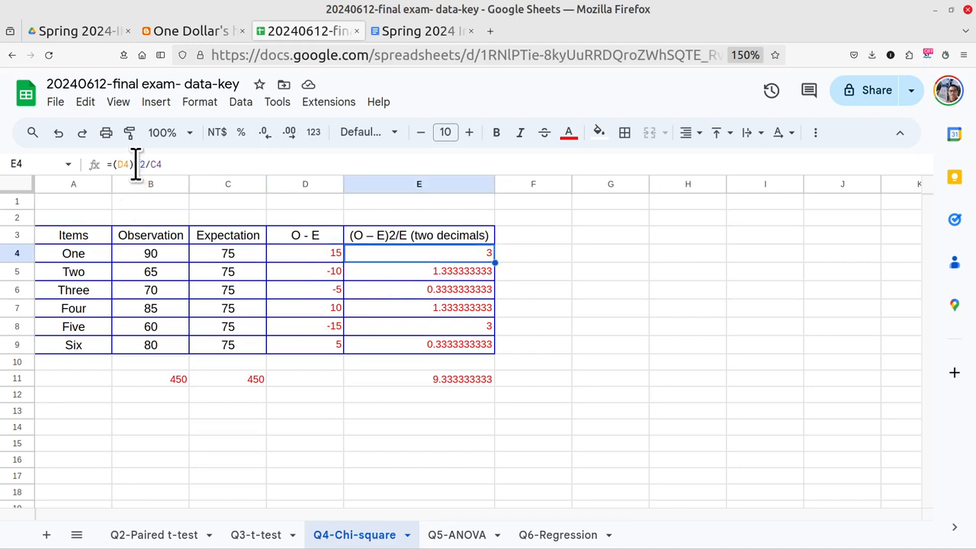
pyautogui.doubleClick(419, 252)
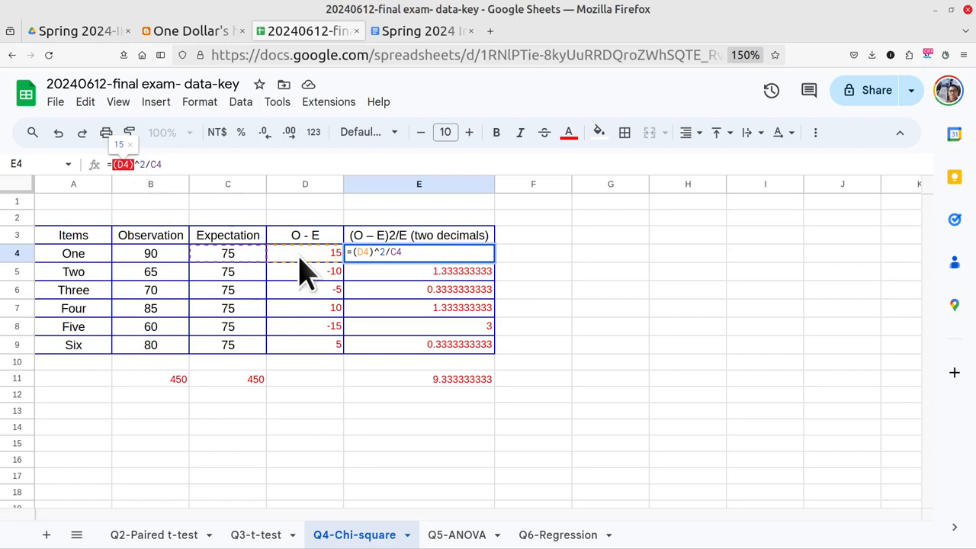
pyautogui.click(227, 253)
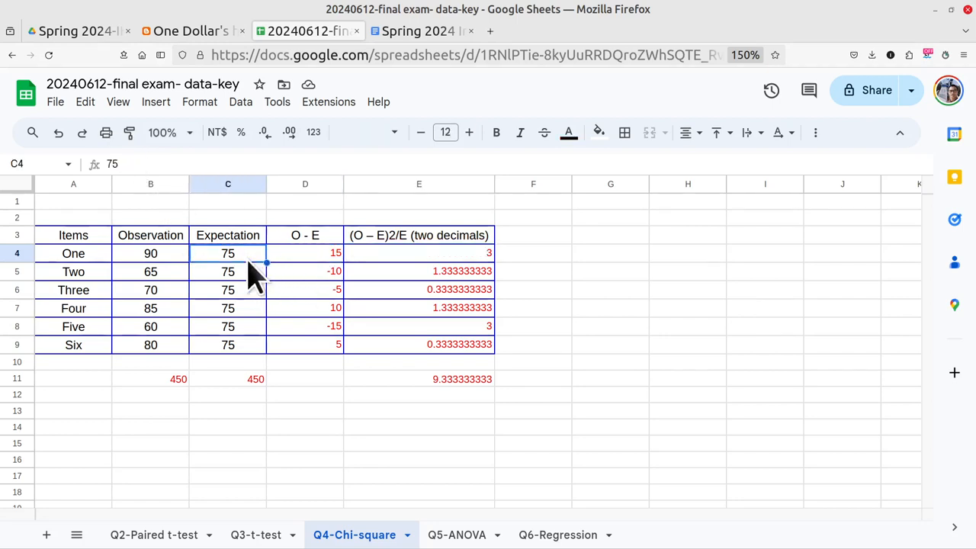
pyautogui.moveTo(221, 275)
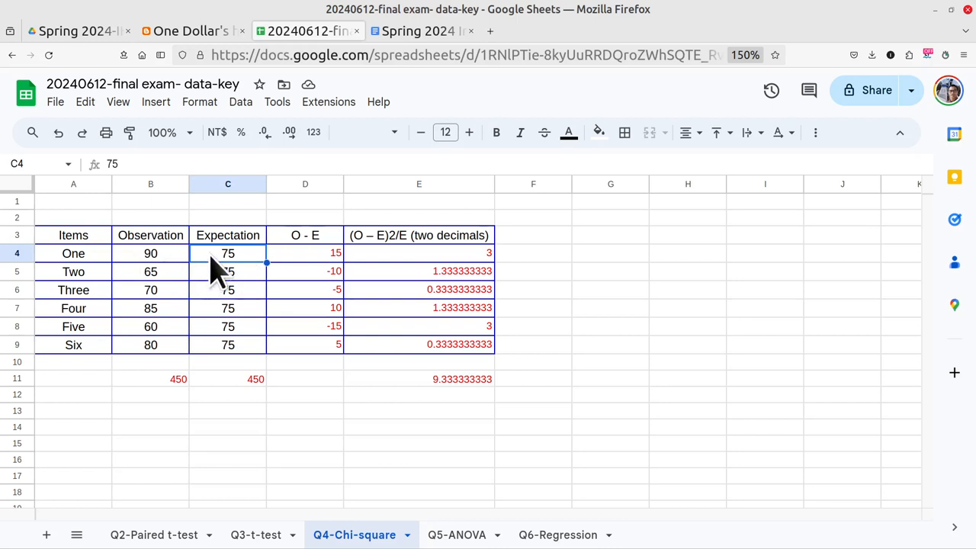
pyautogui.click(418, 253)
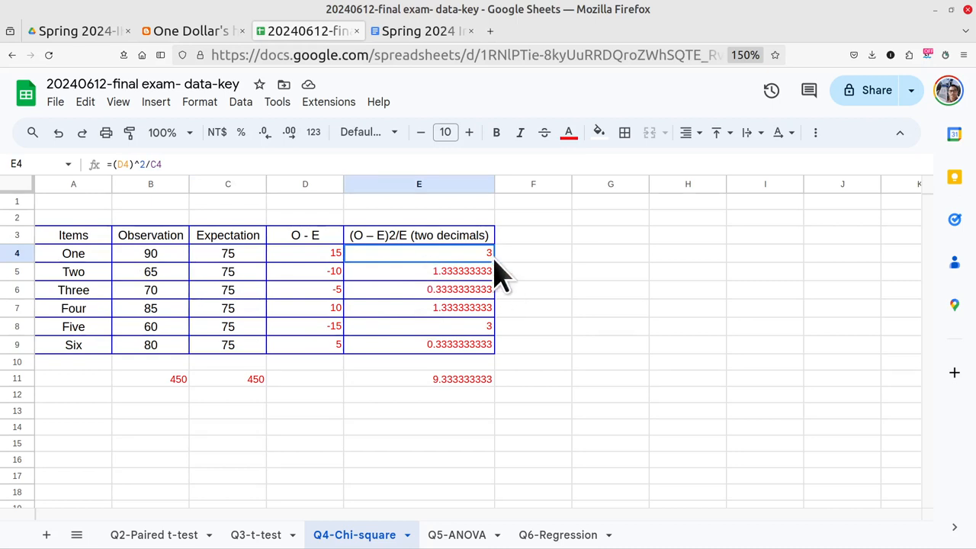
pyautogui.moveTo(503, 369)
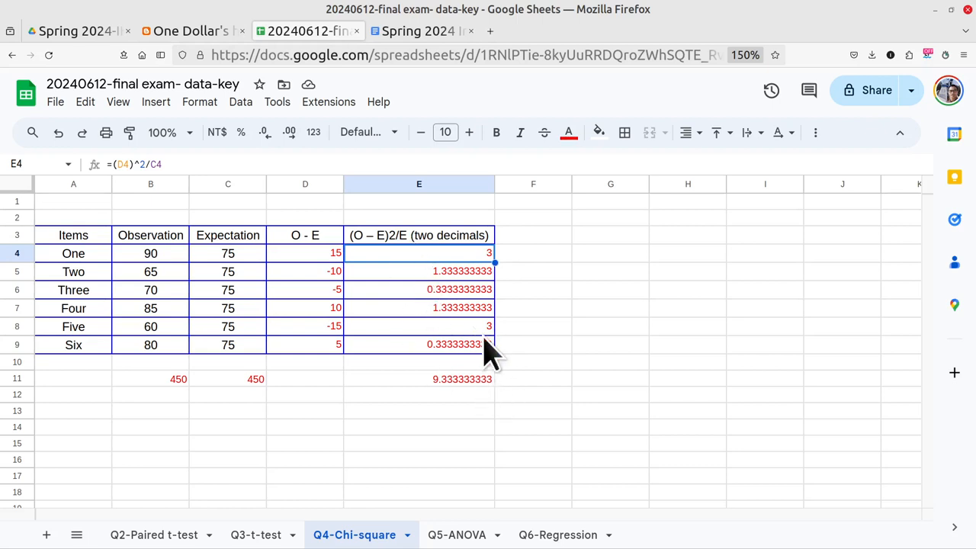
pyautogui.moveTo(957, 15)
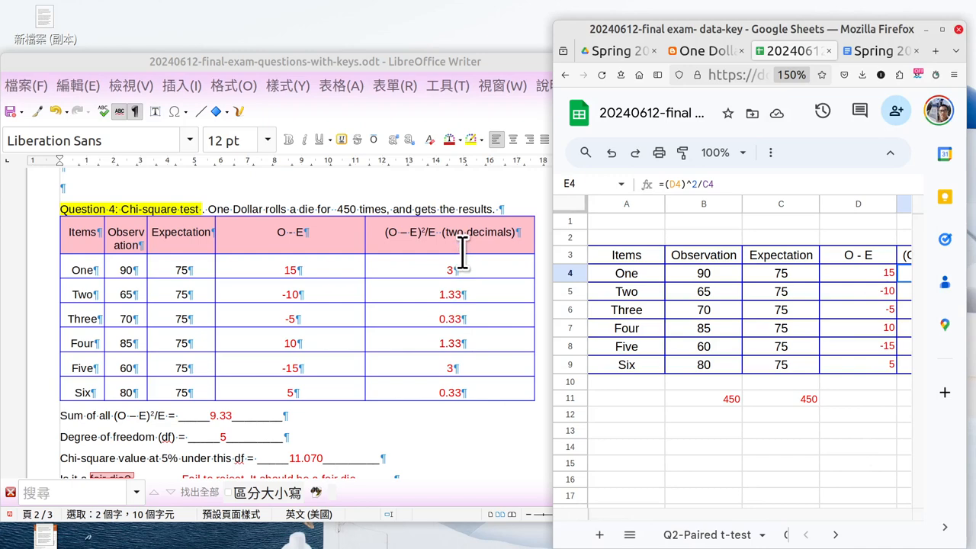
pyautogui.moveTo(743, 381)
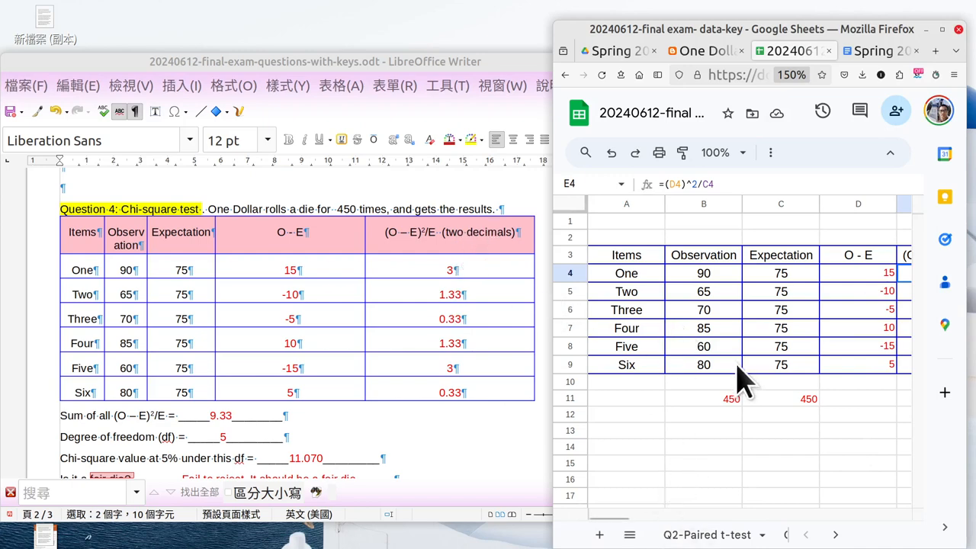
pyautogui.click(835, 363)
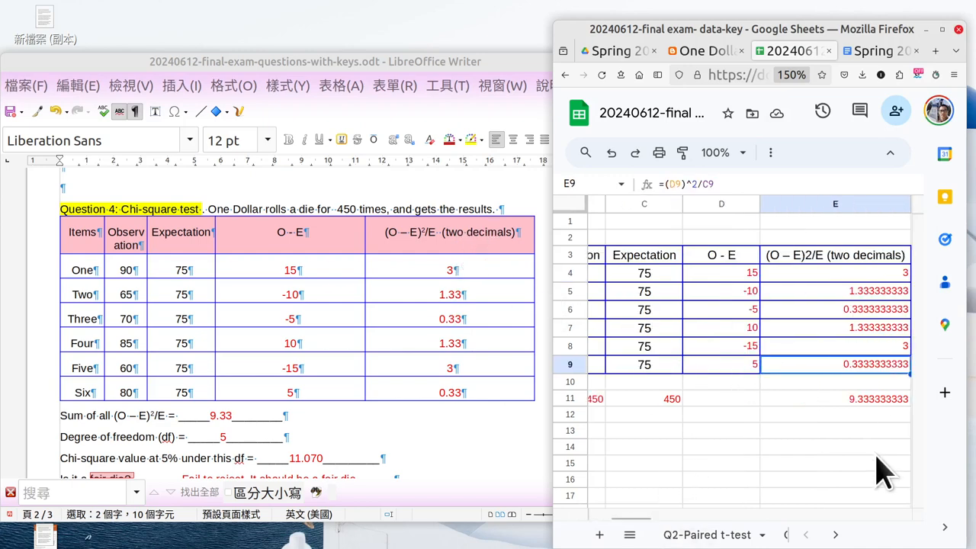
pyautogui.moveTo(877, 316)
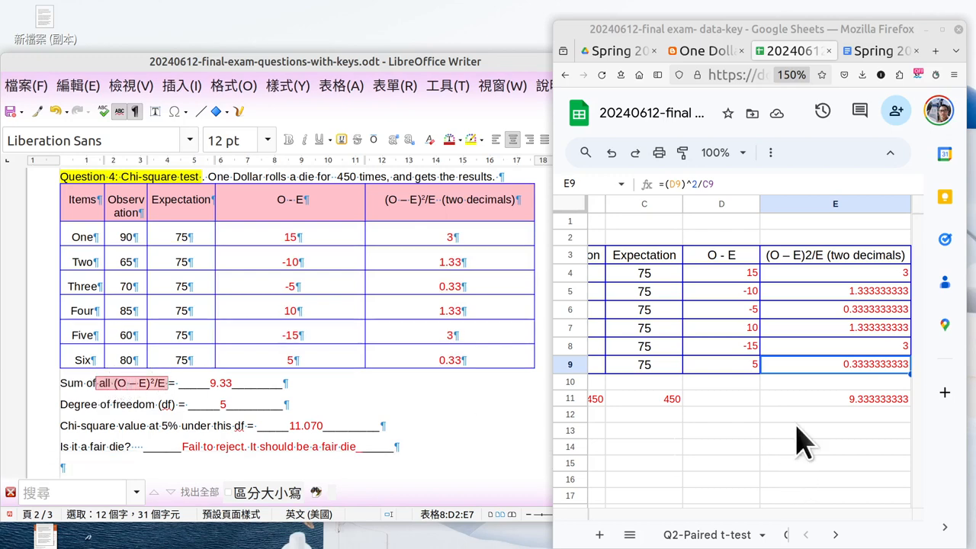
pyautogui.click(834, 398)
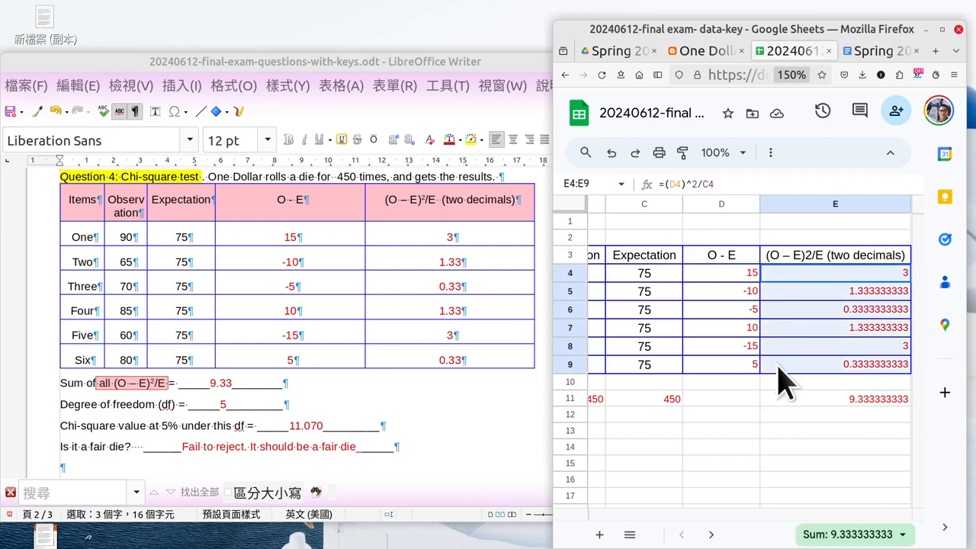
pyautogui.click(720, 462)
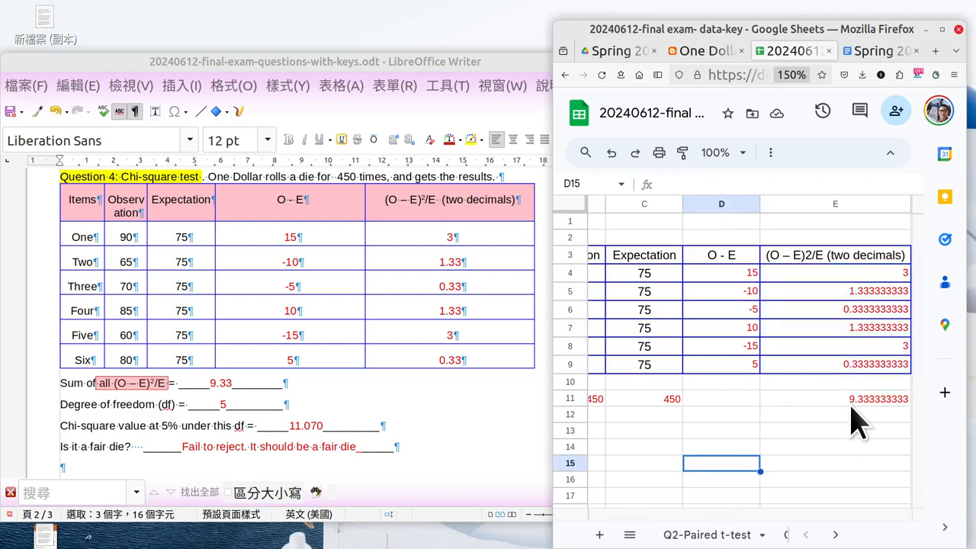
pyautogui.click(834, 397)
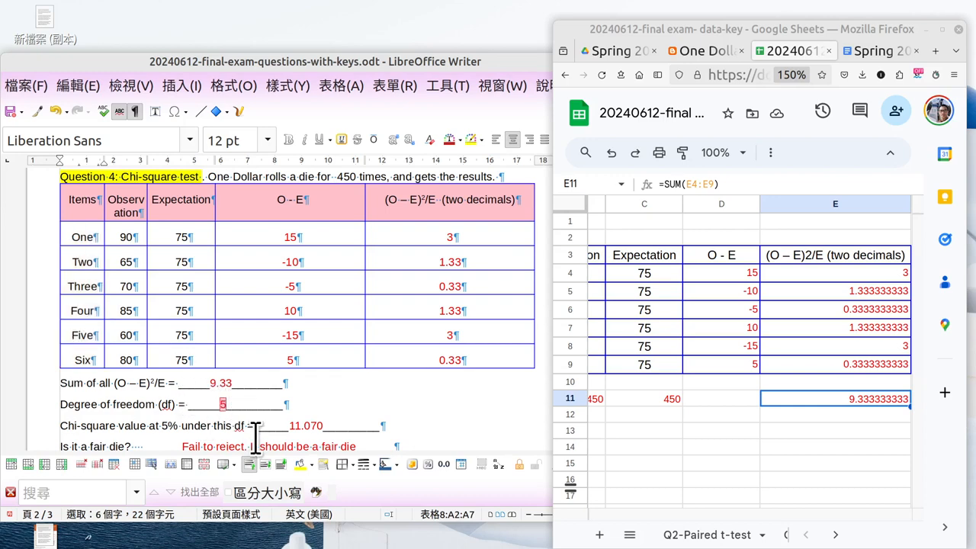
pyautogui.scroll(-3)
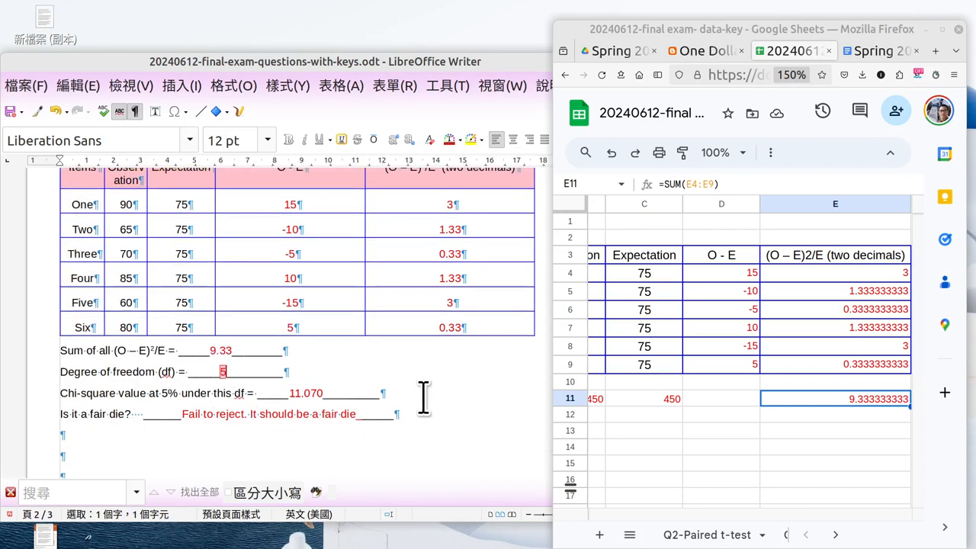
pyautogui.scroll(-3)
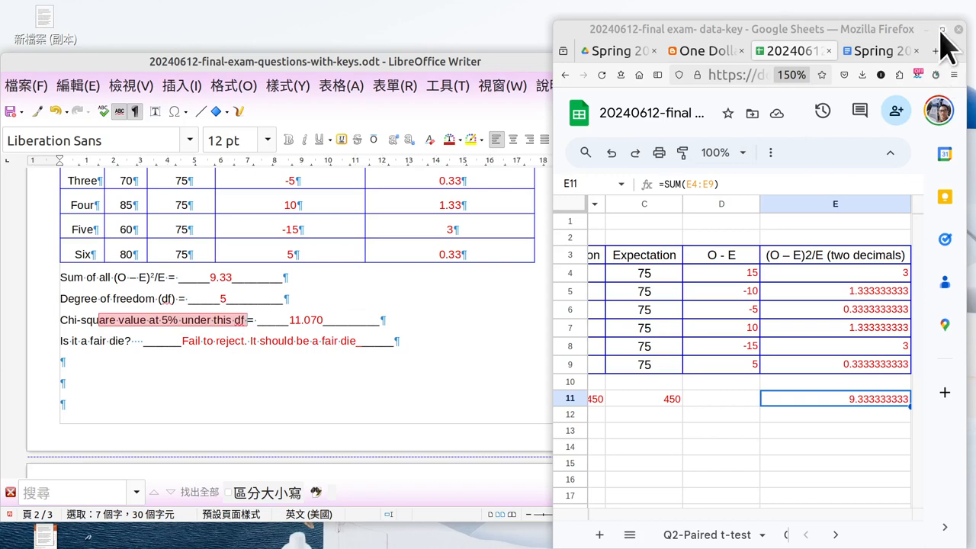
pyautogui.moveTo(907, 84)
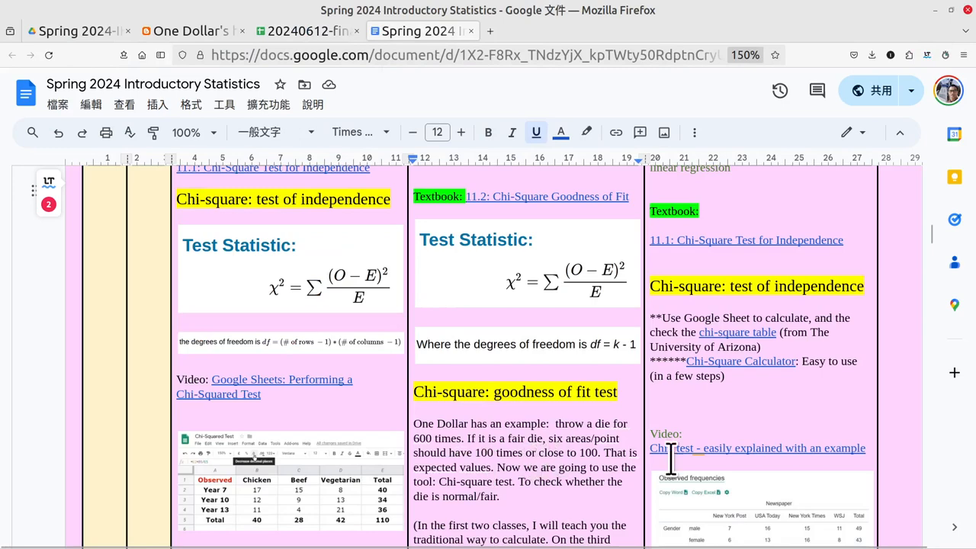
# Step: Scroll the syllabus to the die example and follow its chi-square table link
pyautogui.scroll(-3)
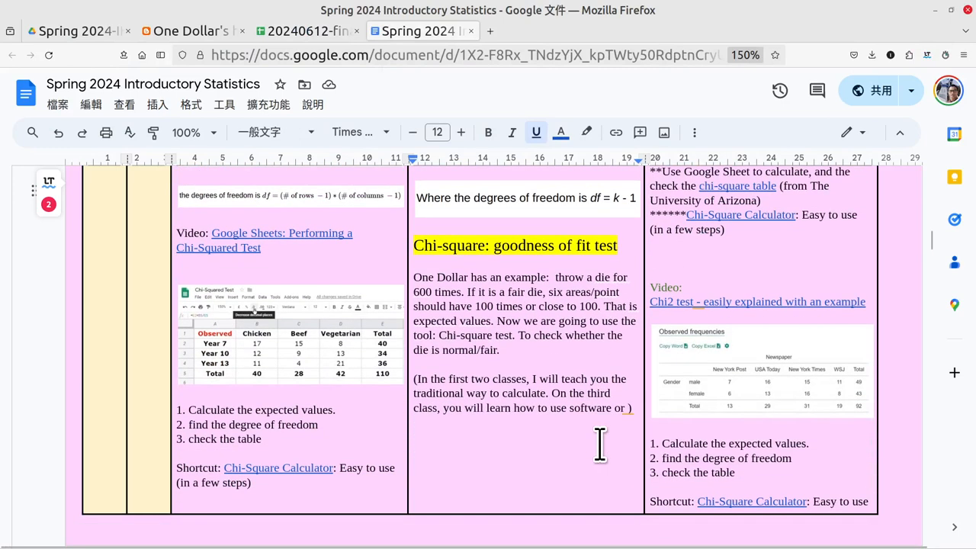
pyautogui.scroll(-3)
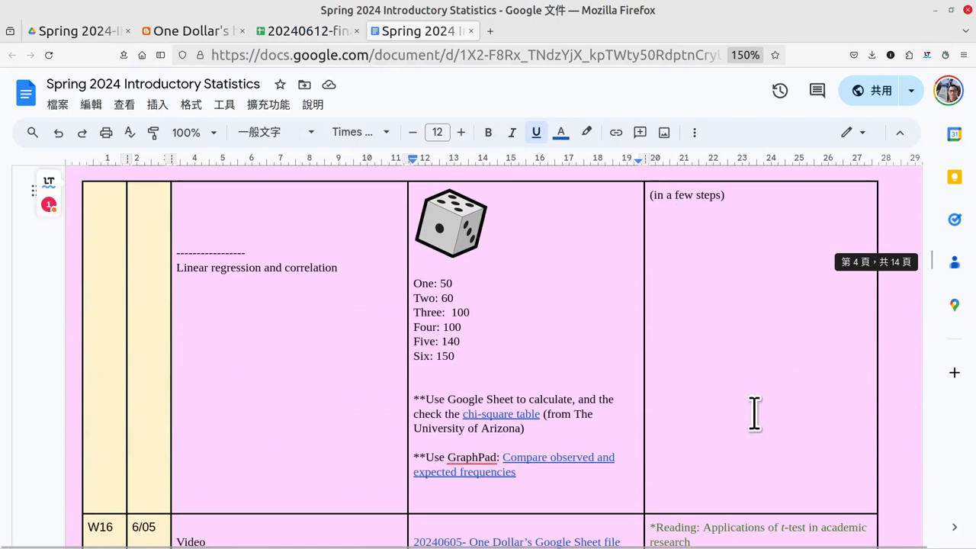
pyautogui.scroll(-3)
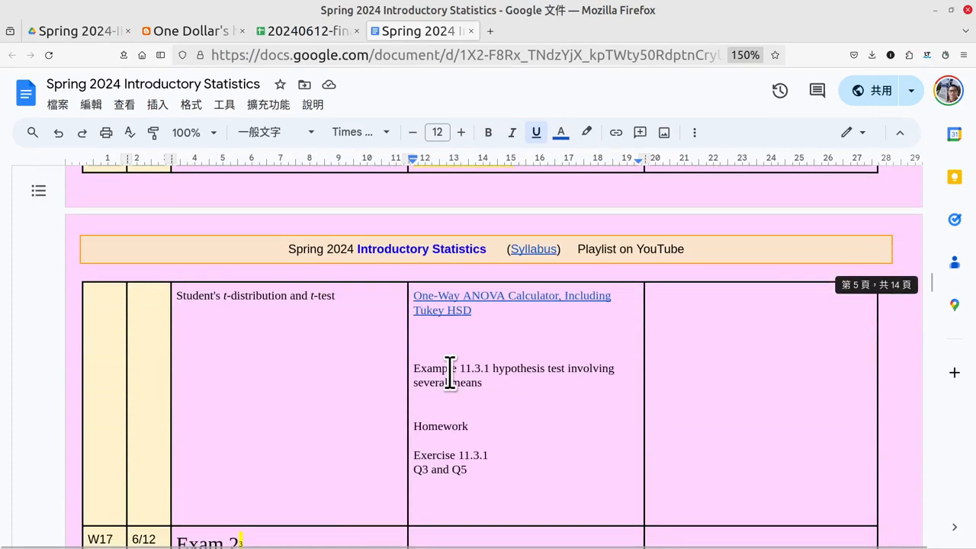
pyautogui.scroll(-3)
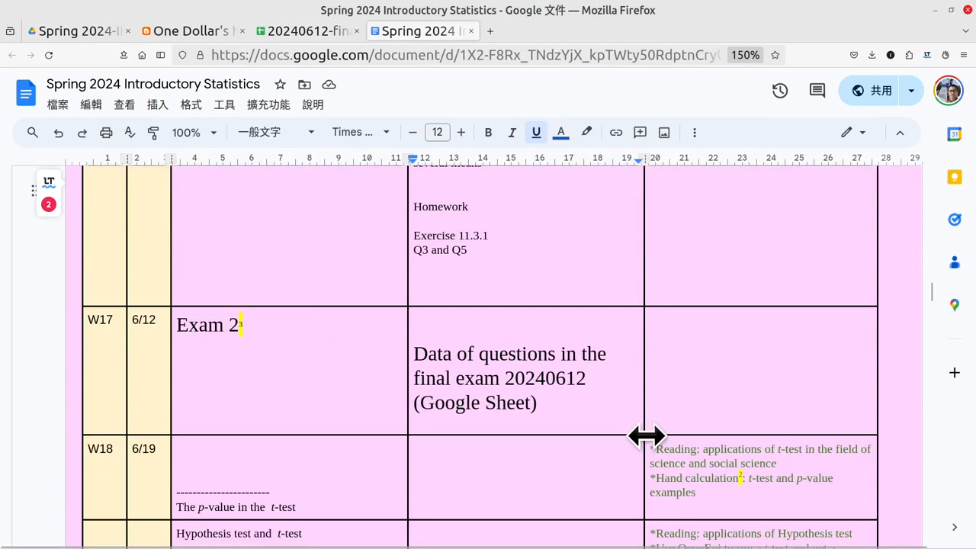
pyautogui.scroll(3)
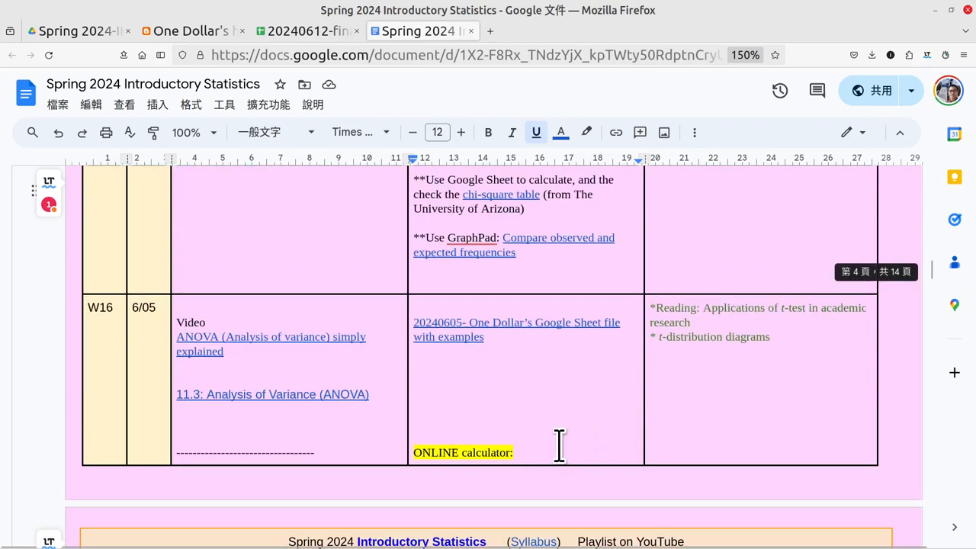
pyautogui.scroll(3)
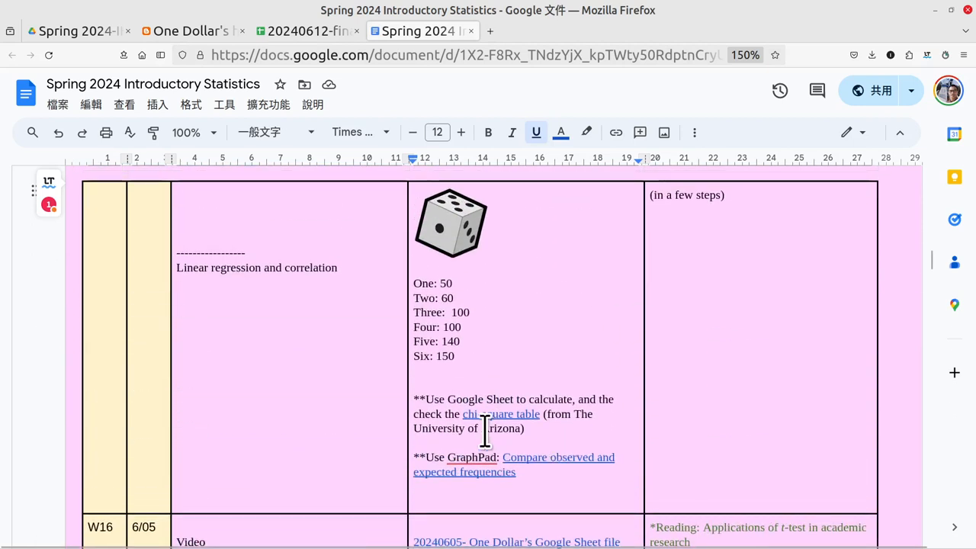
pyautogui.click(501, 414)
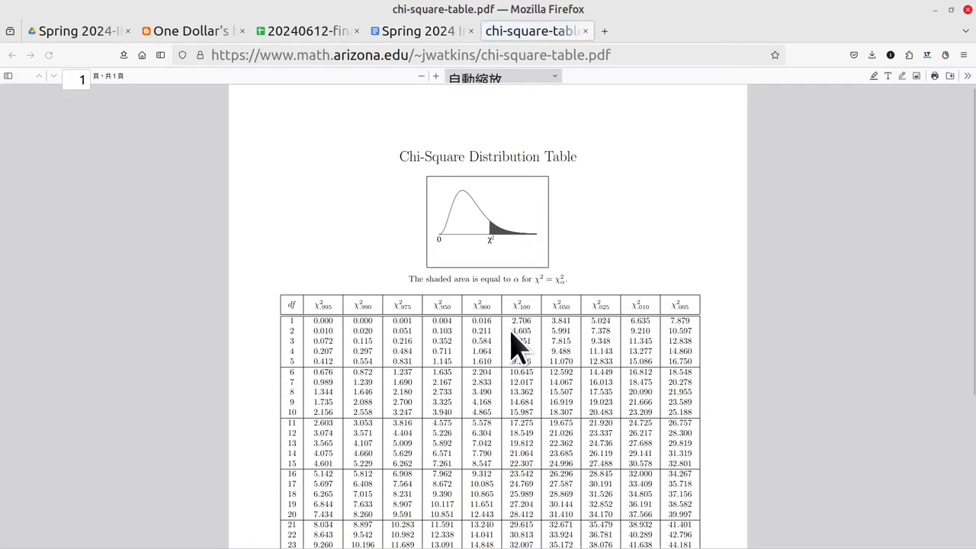
pyautogui.moveTo(206, 305)
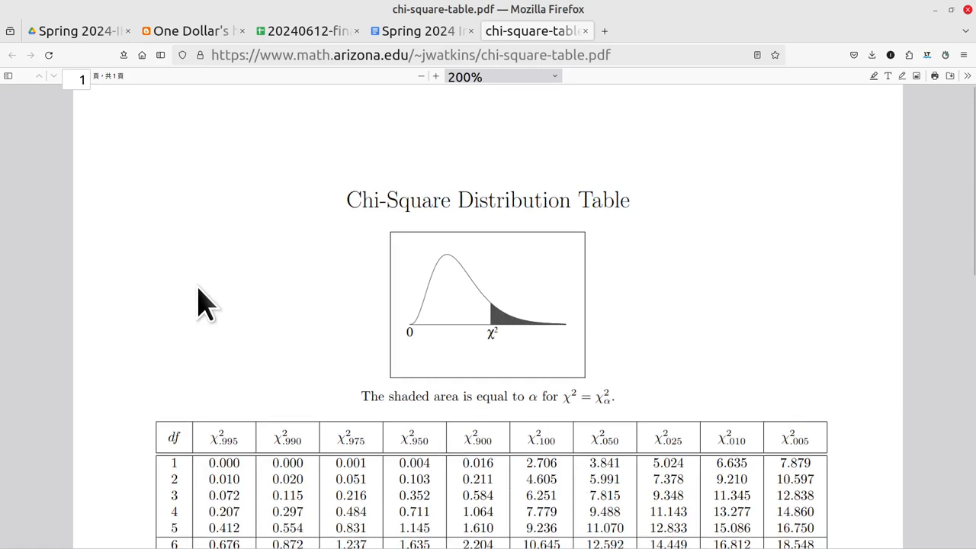
# Step: Scroll the chi-square table PDF to the df rows showing 11.070 at df 5
pyautogui.scroll(-3)
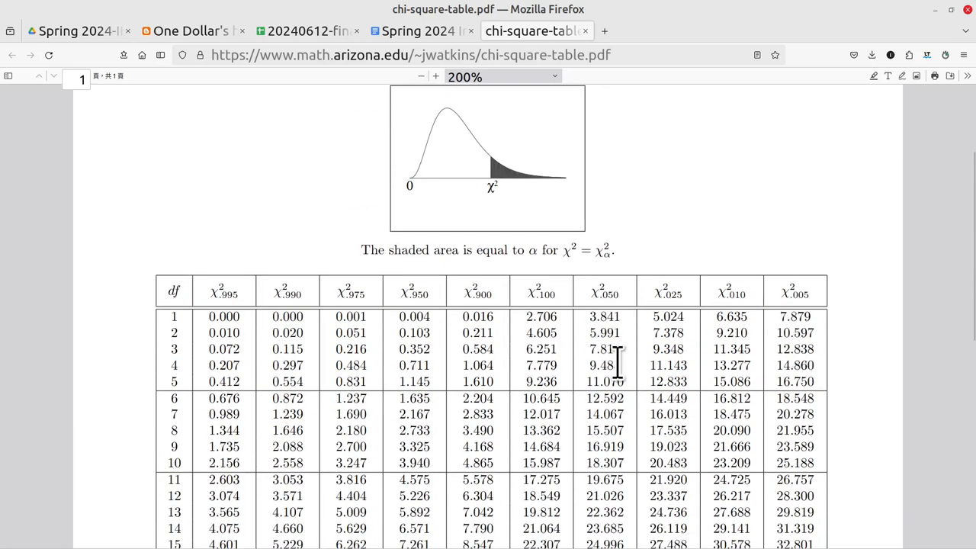
pyautogui.moveTo(606, 293)
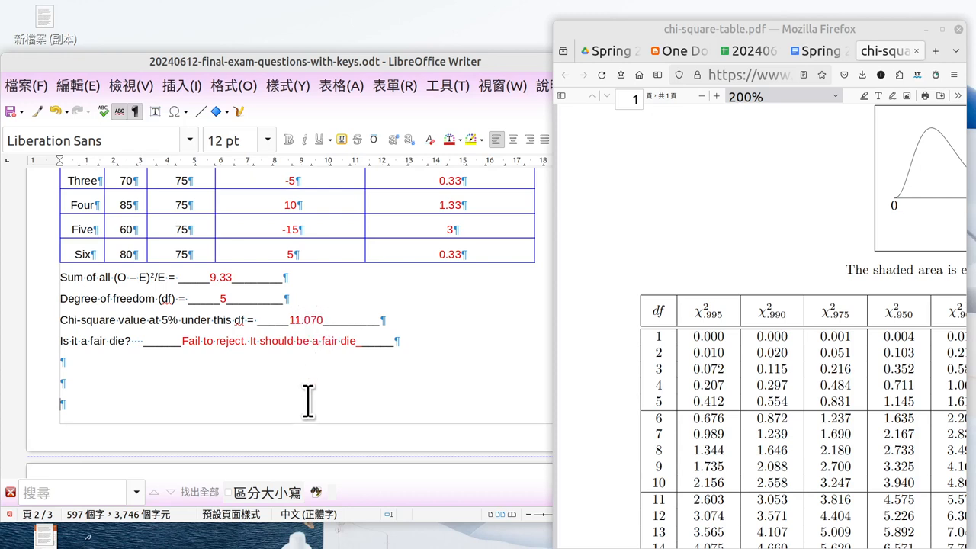
pyautogui.doubleClick(220, 277)
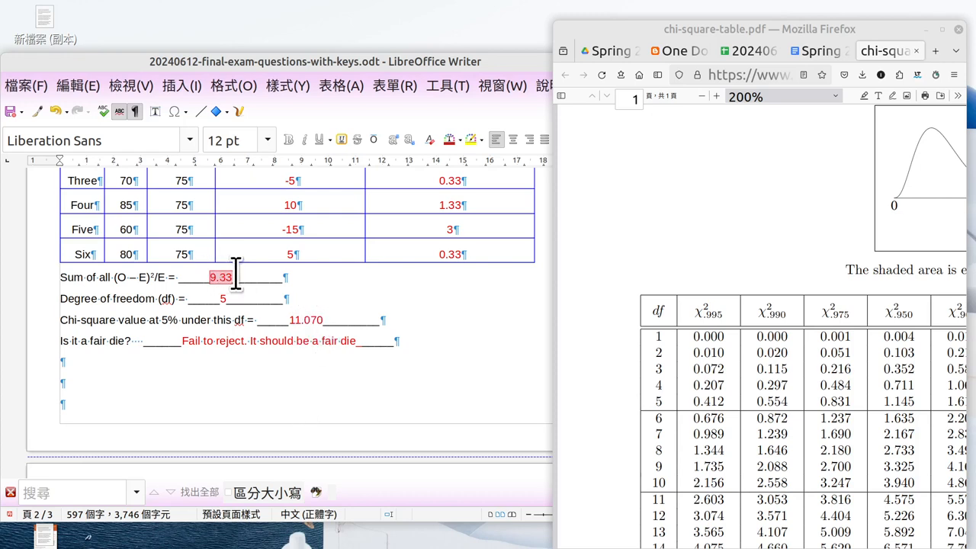
pyautogui.doubleClick(220, 277)
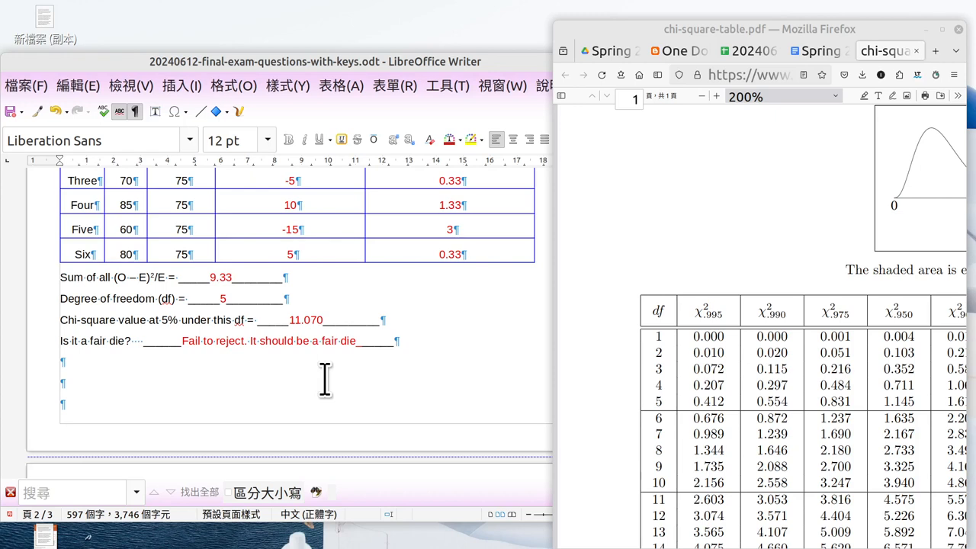
pyautogui.moveTo(309, 385)
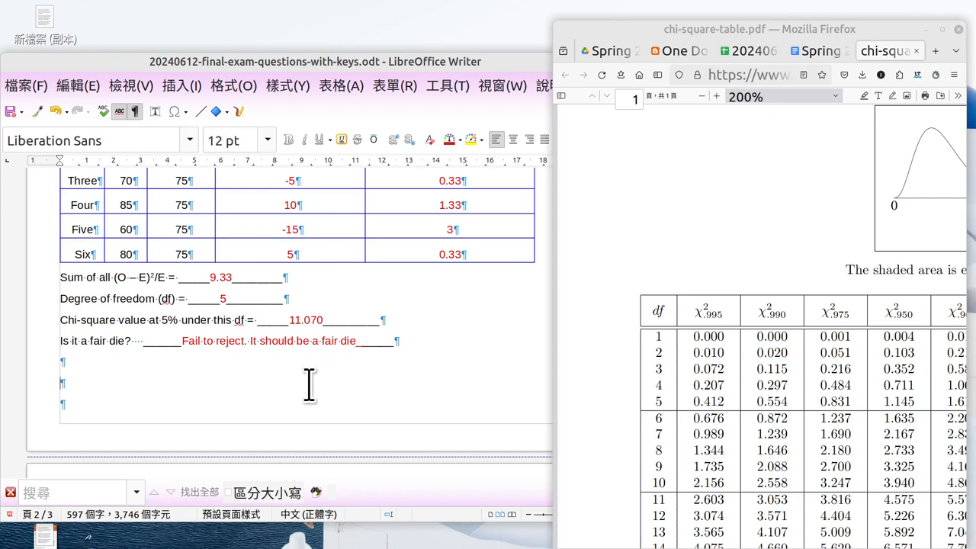